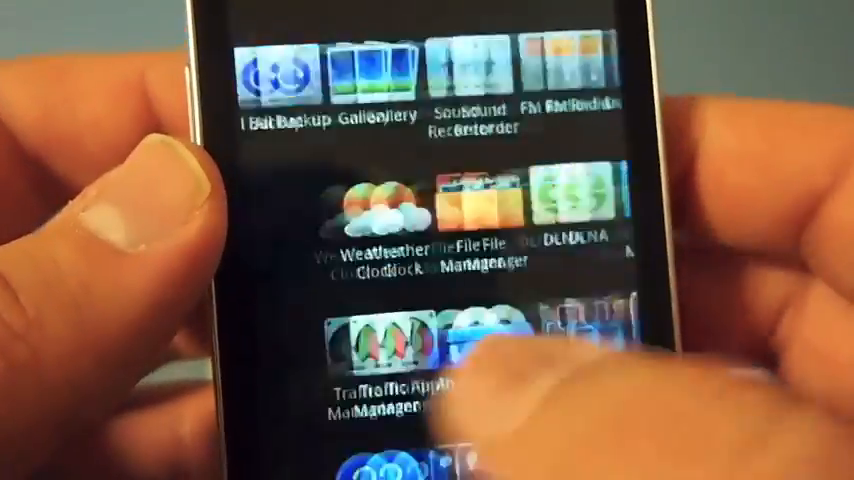
# Step: Name the new home-screen folder 'hi' and show Installer and Documents inside it
pyautogui.hscroll(-3)
pyautogui.write('hu')
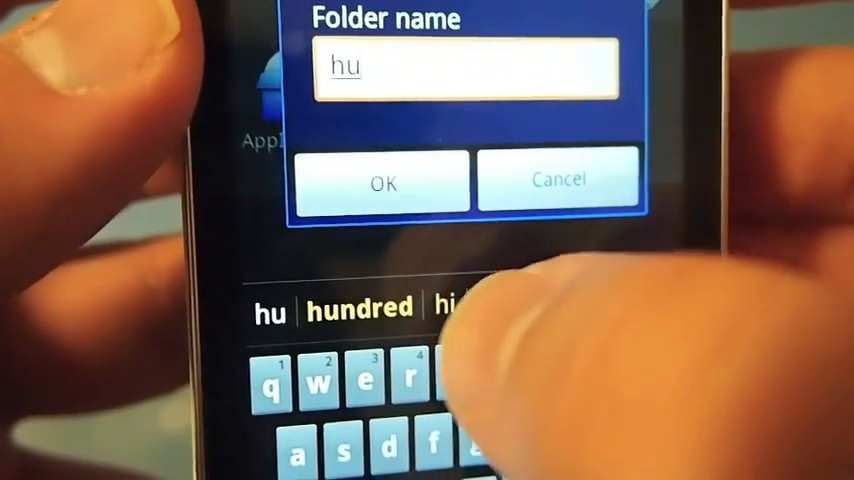
pyautogui.click(384, 180)
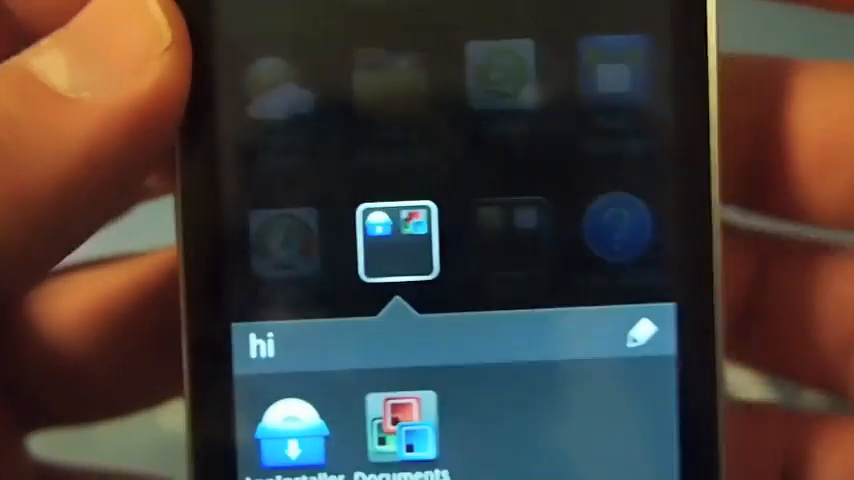